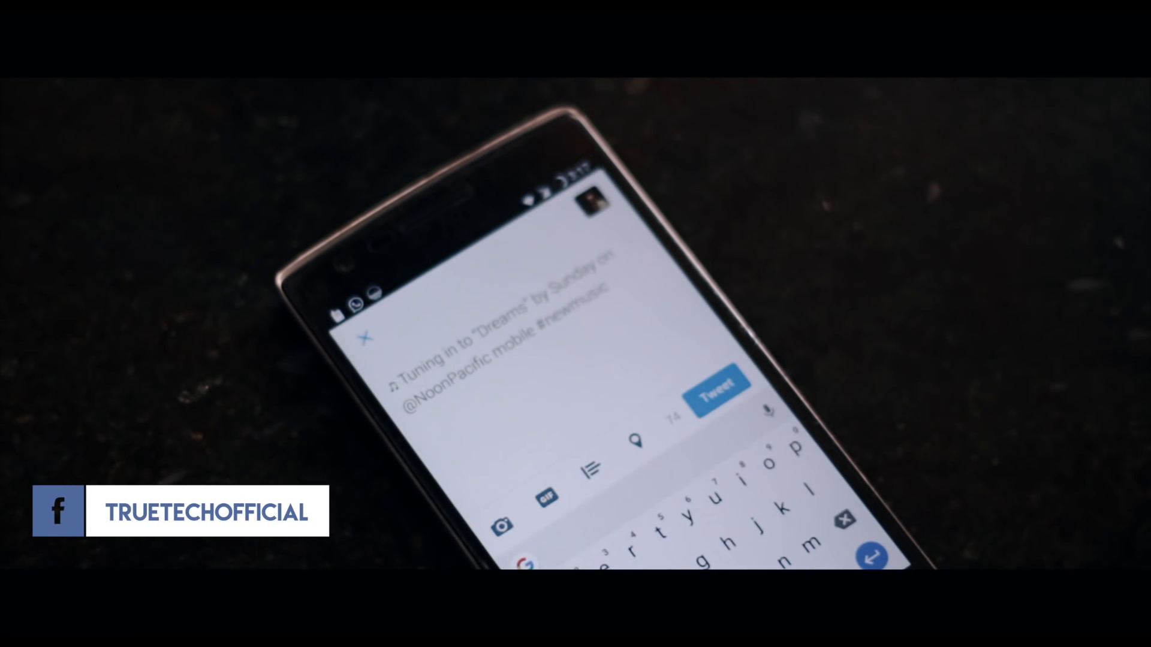
Step: Close the unsent "Dreams" by Sunday tweet so the Save draft? prompt appears
click(363, 339)
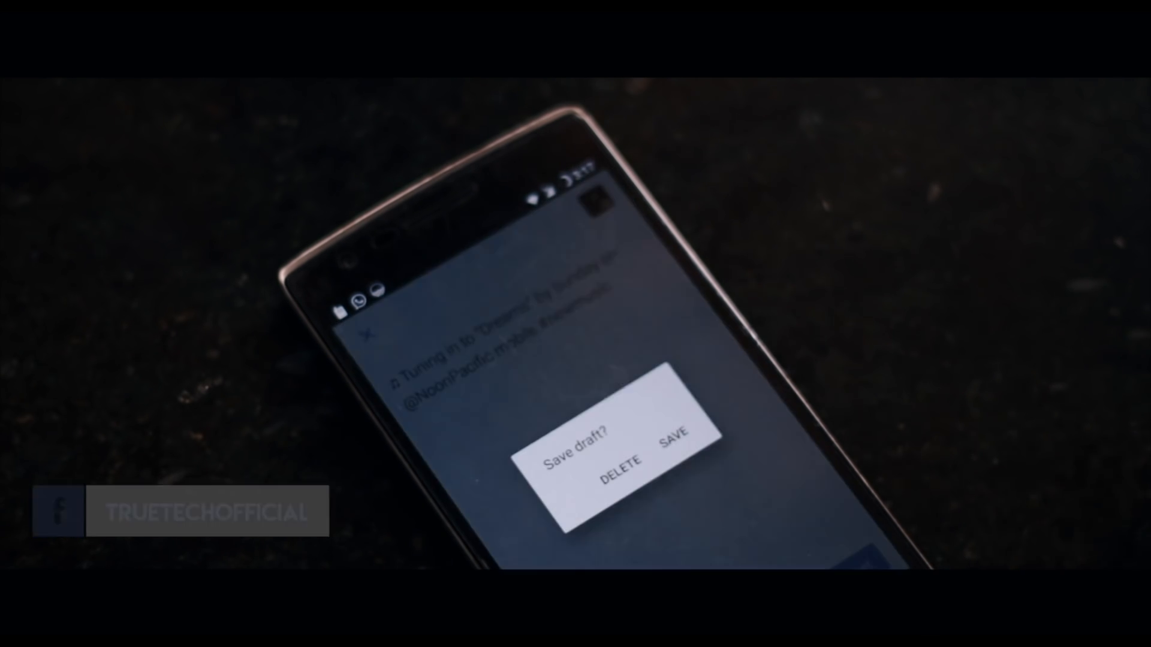